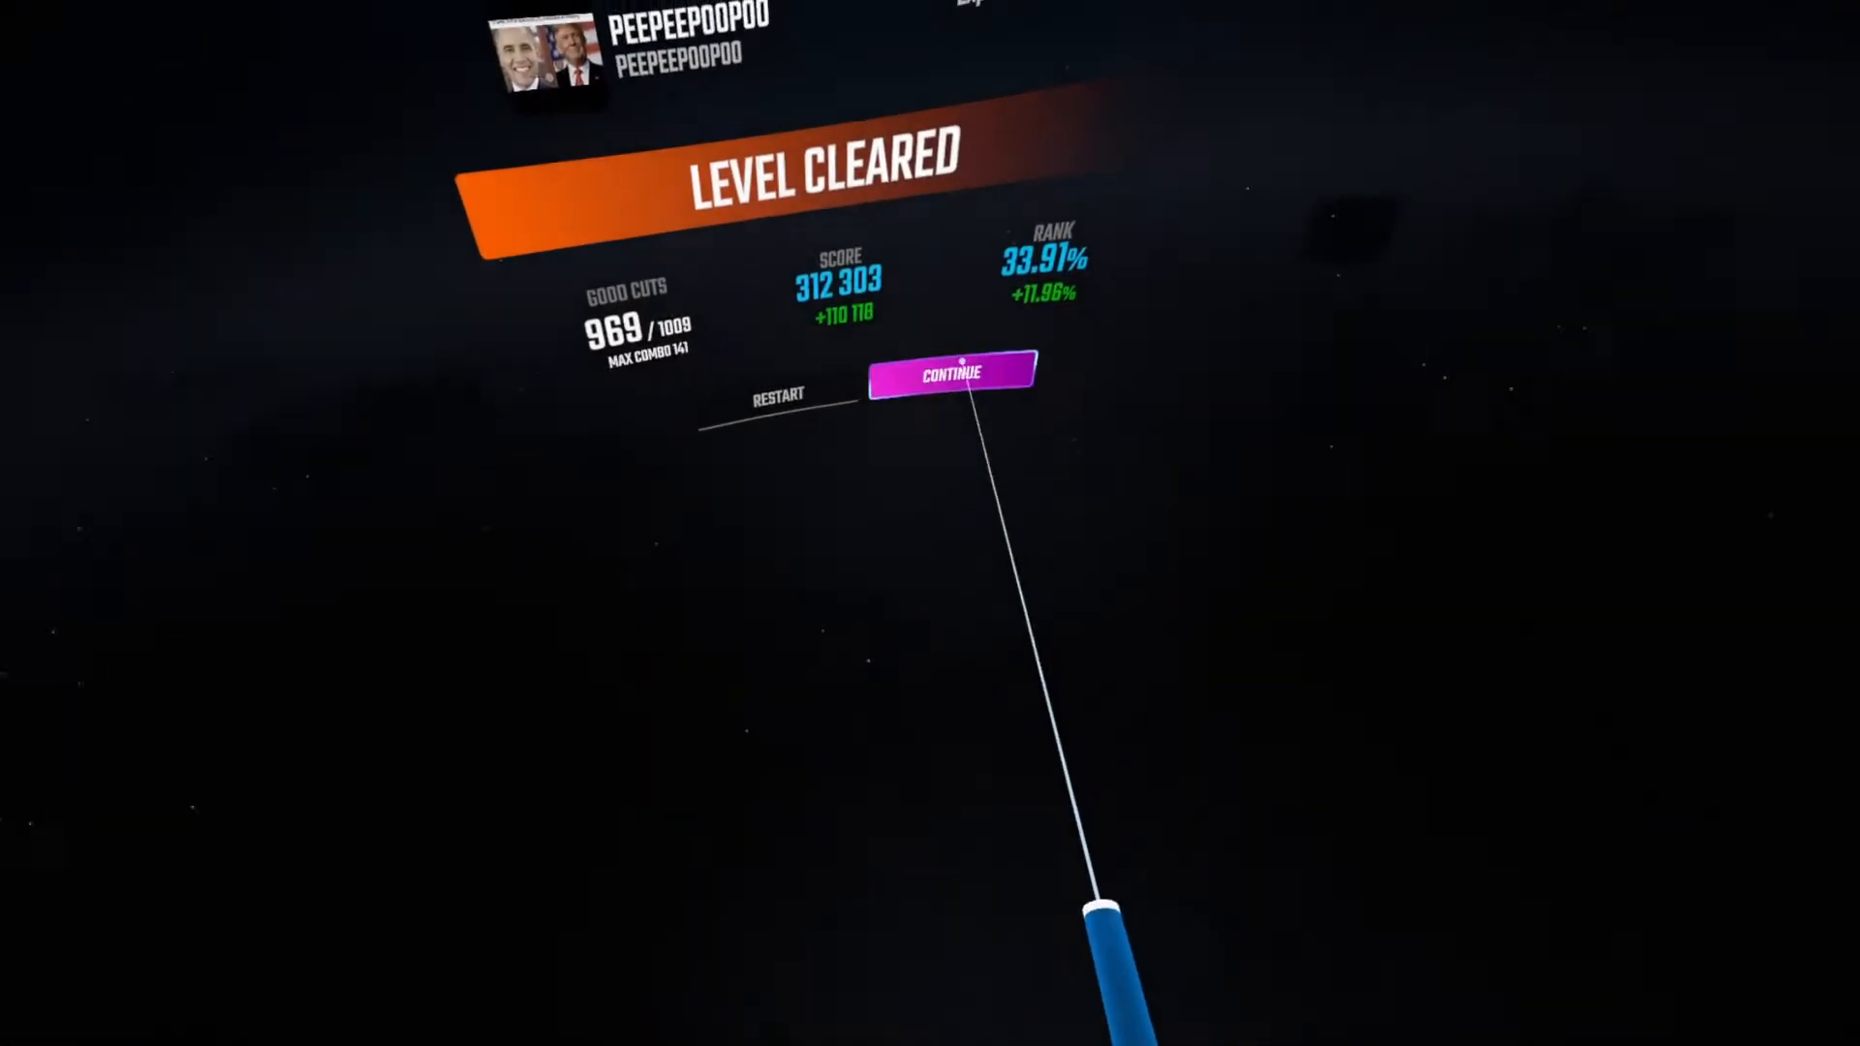
# Continue from the 312,303-score results screen to the song list showing its highscores
pyautogui.click(951, 374)
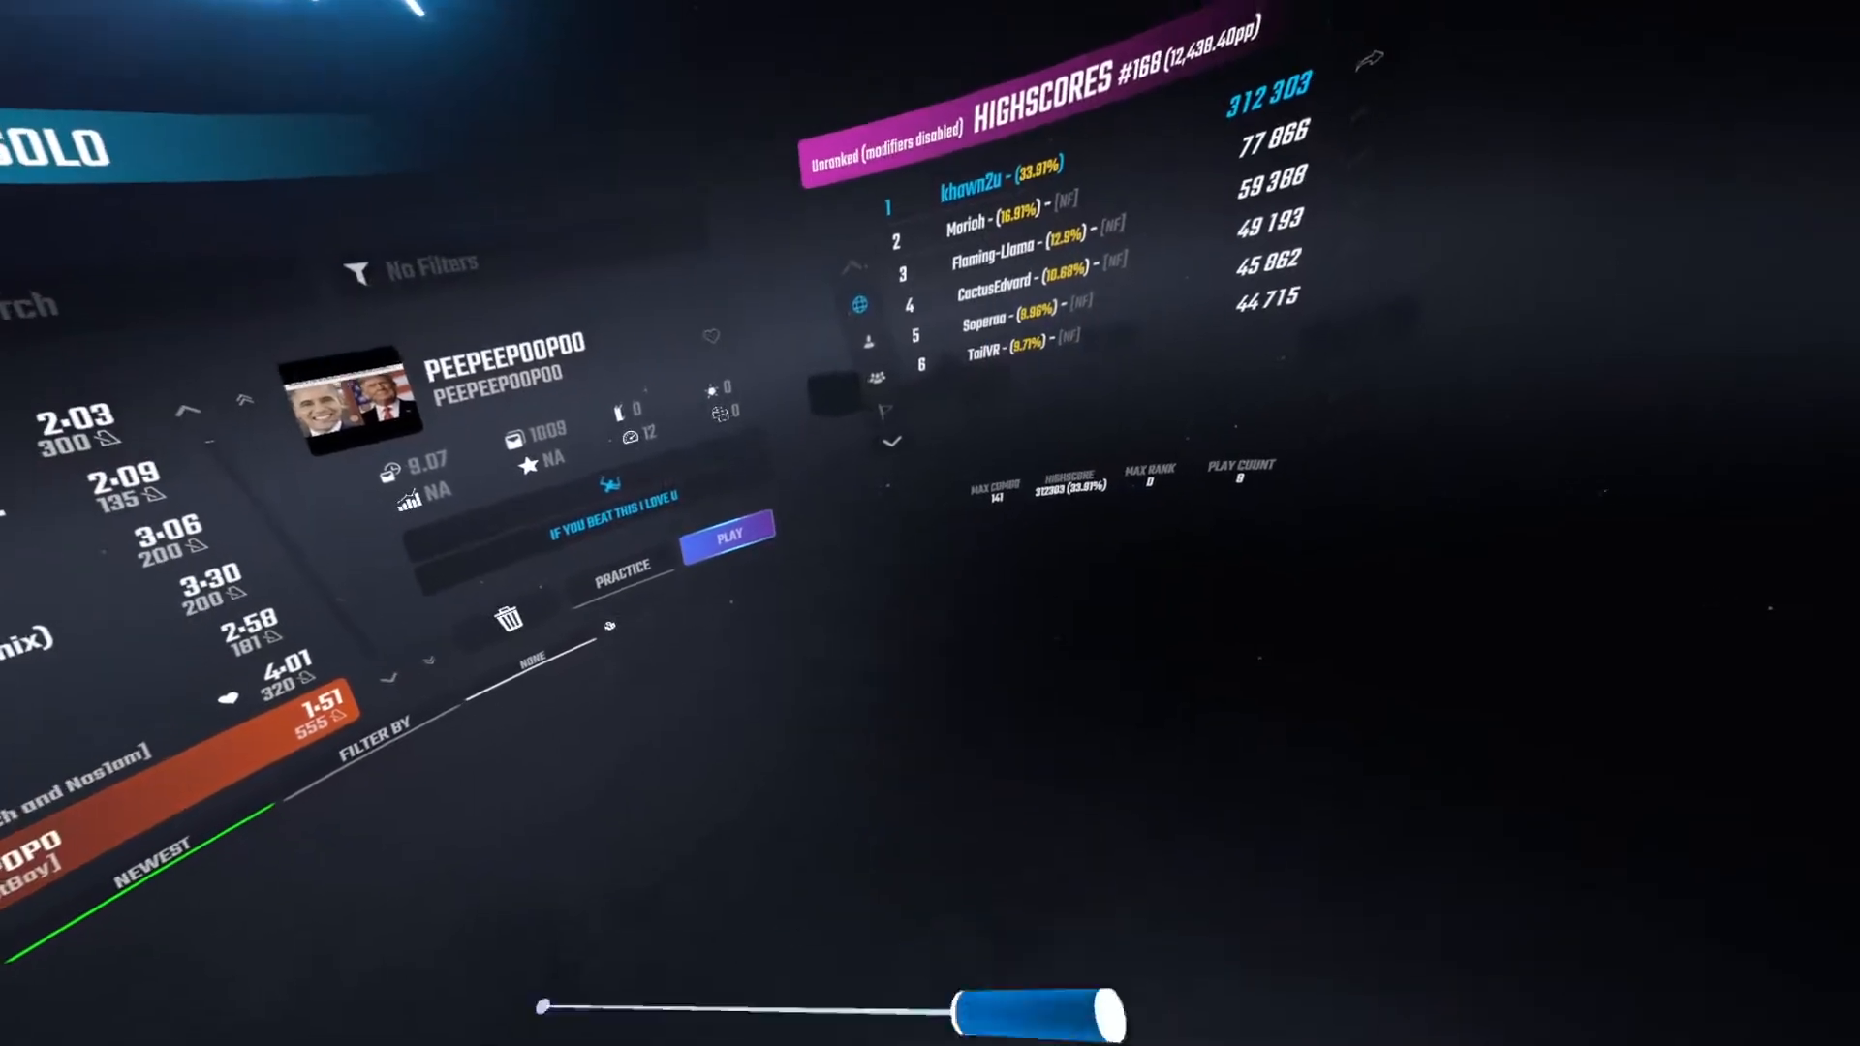